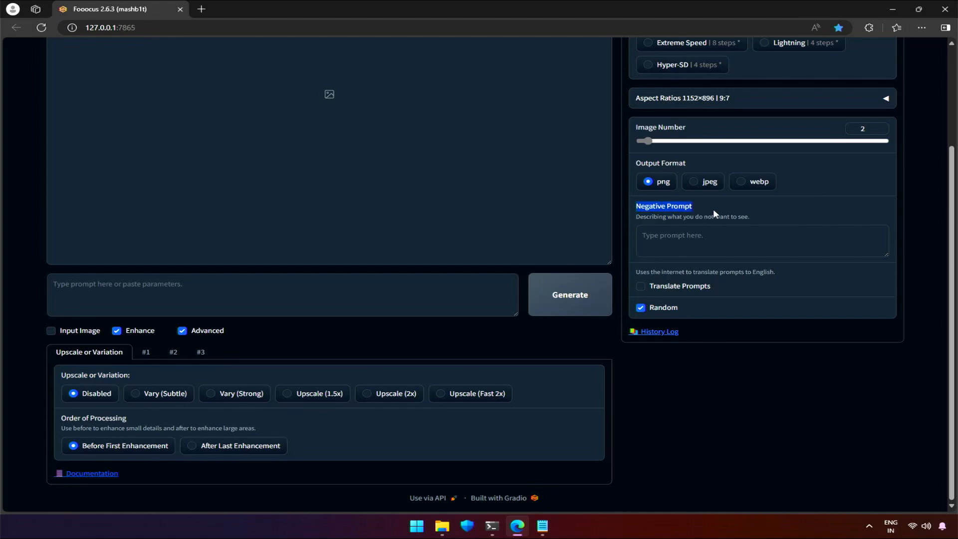
- Navigate into Fooocus\language and bring up the context menu for en.json
{"action": "left_click", "coordinate": [761, 241]}
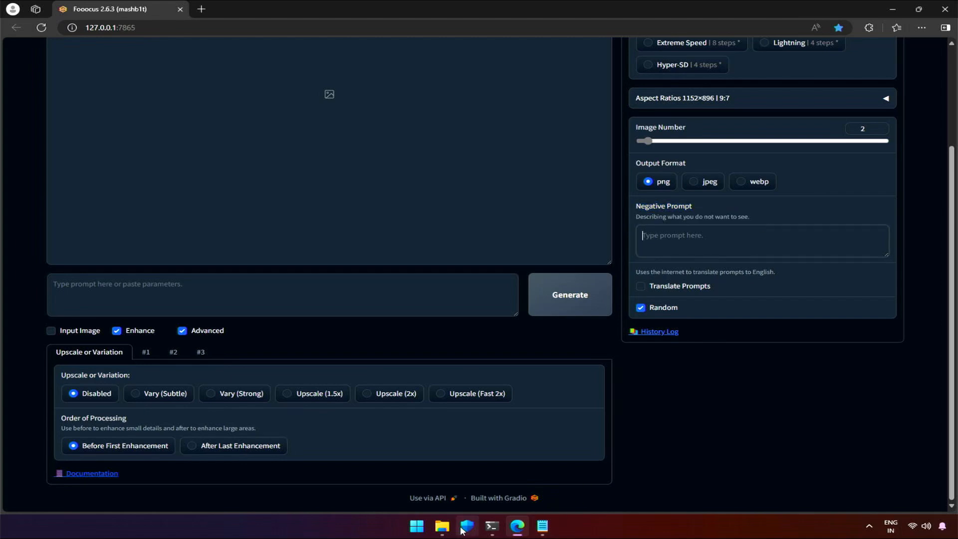
{"action": "left_click", "coordinate": [440, 530]}
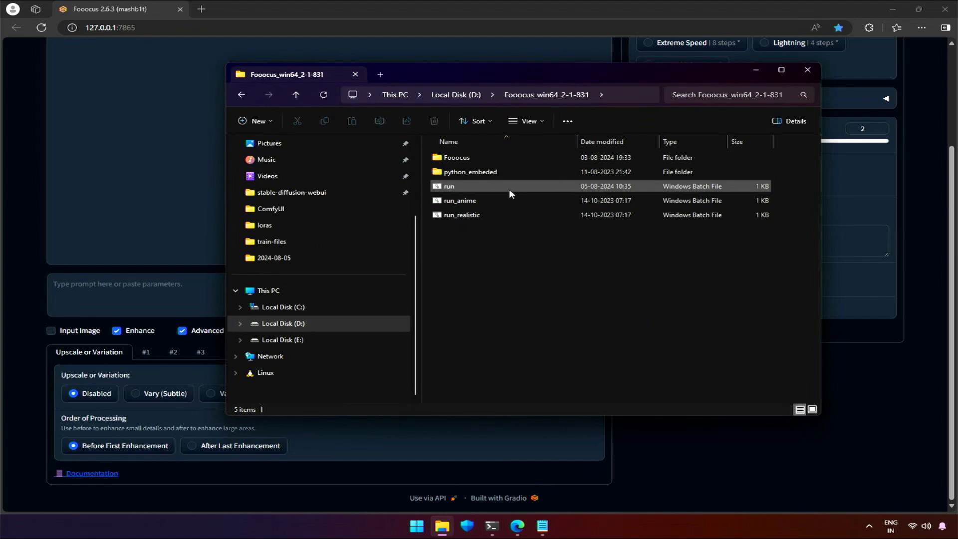
{"action": "double_click", "coordinate": [456, 157]}
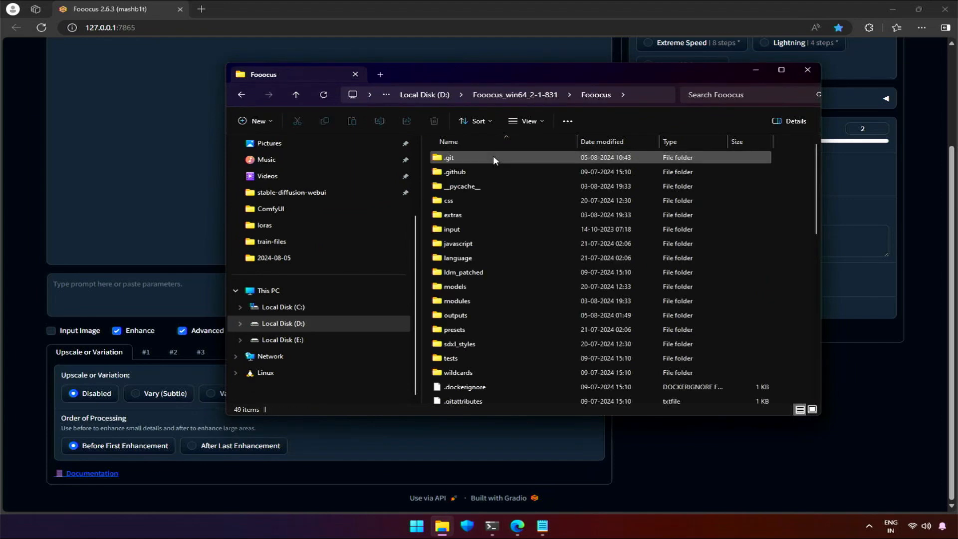
{"action": "left_click", "coordinate": [457, 257]}
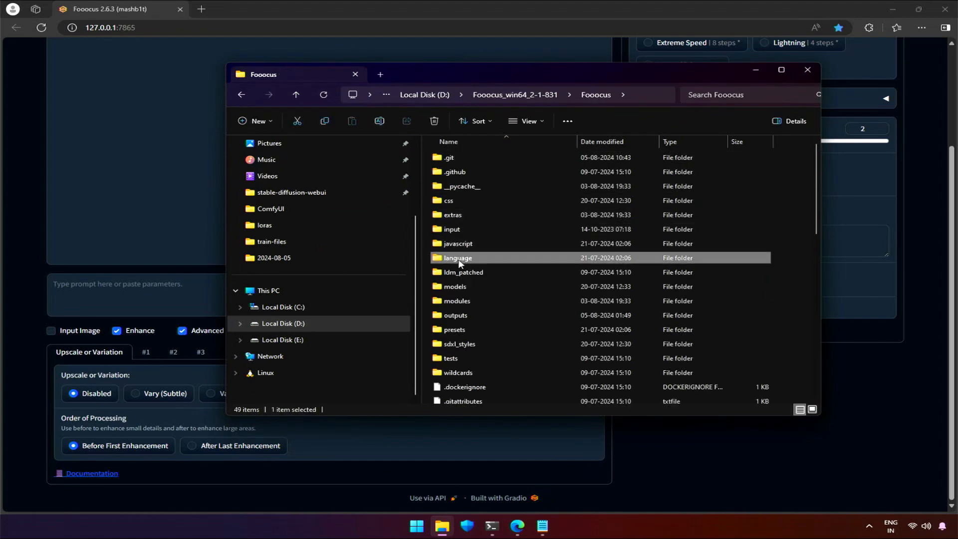
{"action": "double_click", "coordinate": [457, 257]}
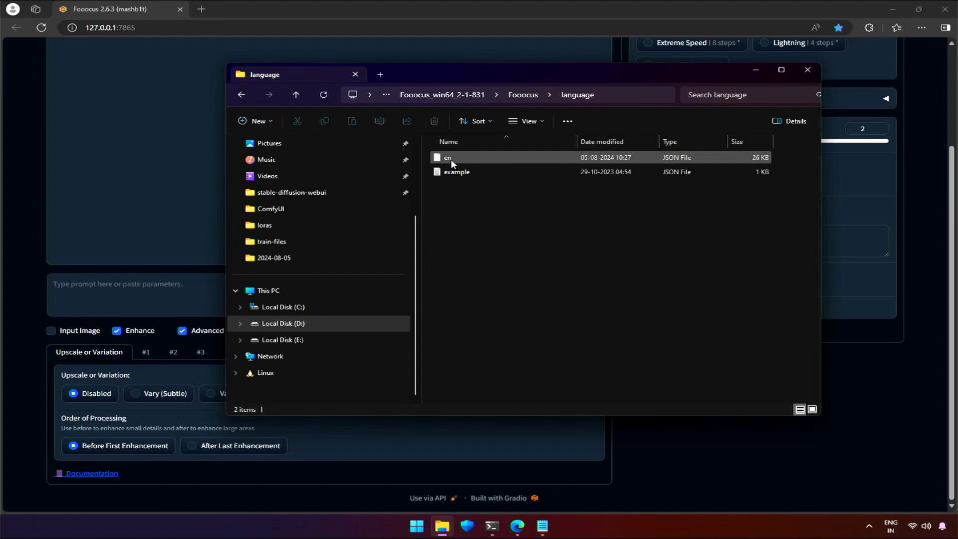
{"action": "mouse_move", "coordinate": [447, 157]}
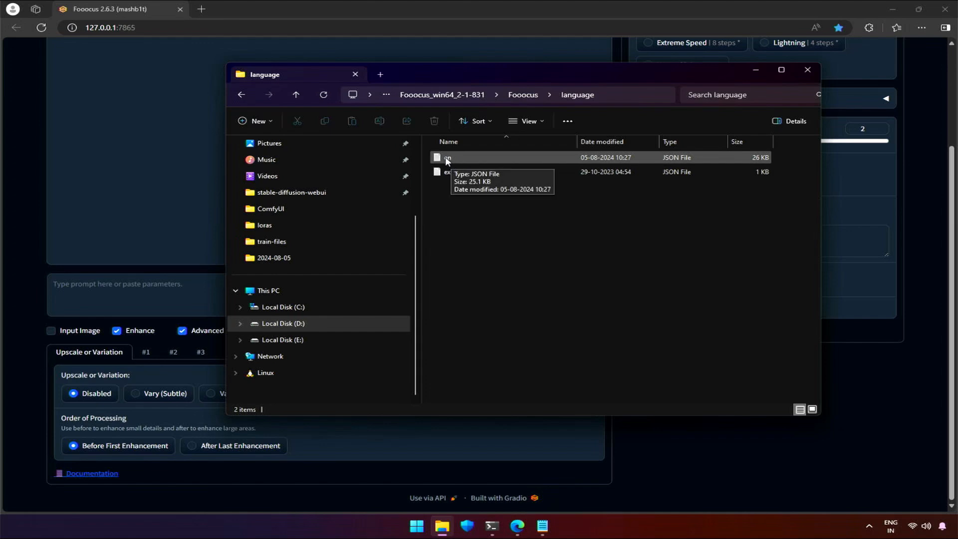
{"action": "right_click", "coordinate": [447, 157]}
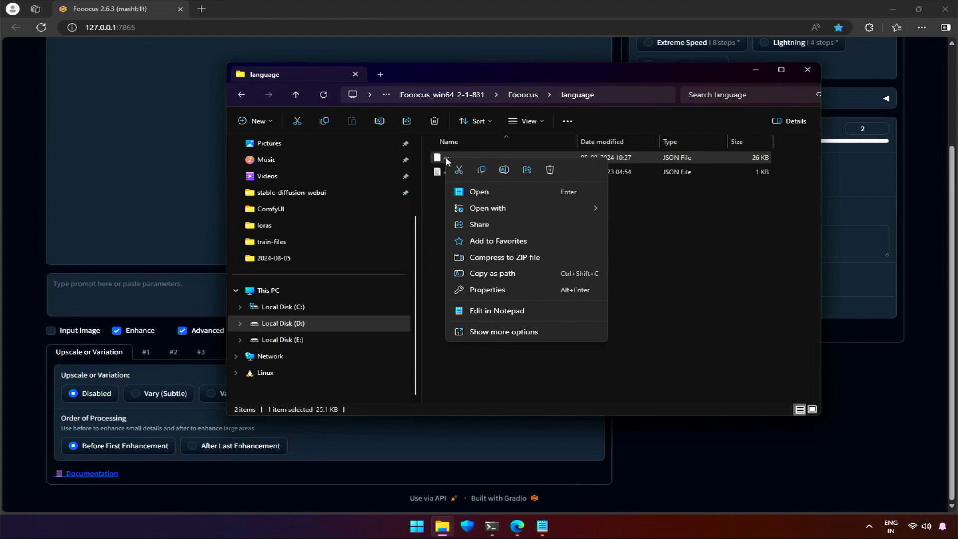
- Open en.json in Notepad via Edit and scroll through its label entries
{"action": "left_click", "coordinate": [496, 310]}
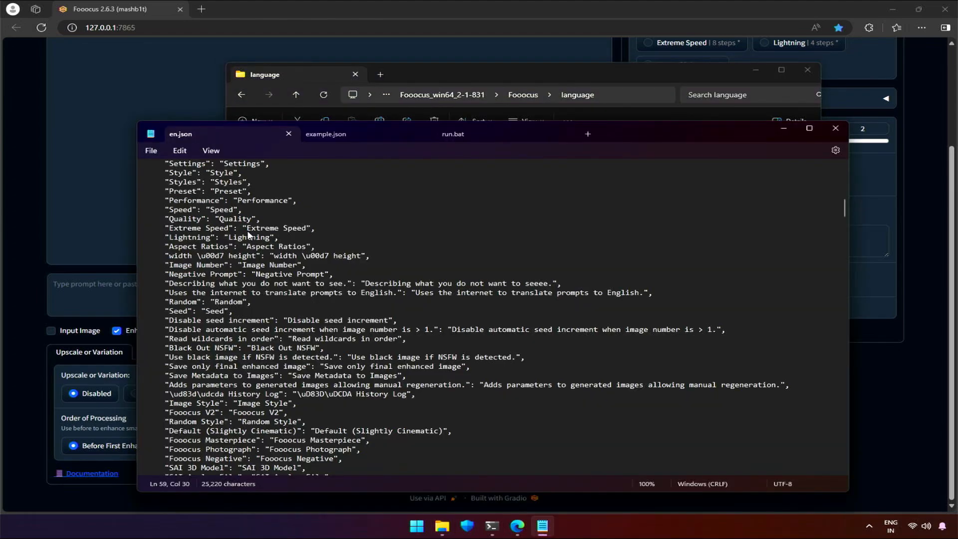
{"action": "scroll", "scroll_direction": "up", "scroll_amount": 3}
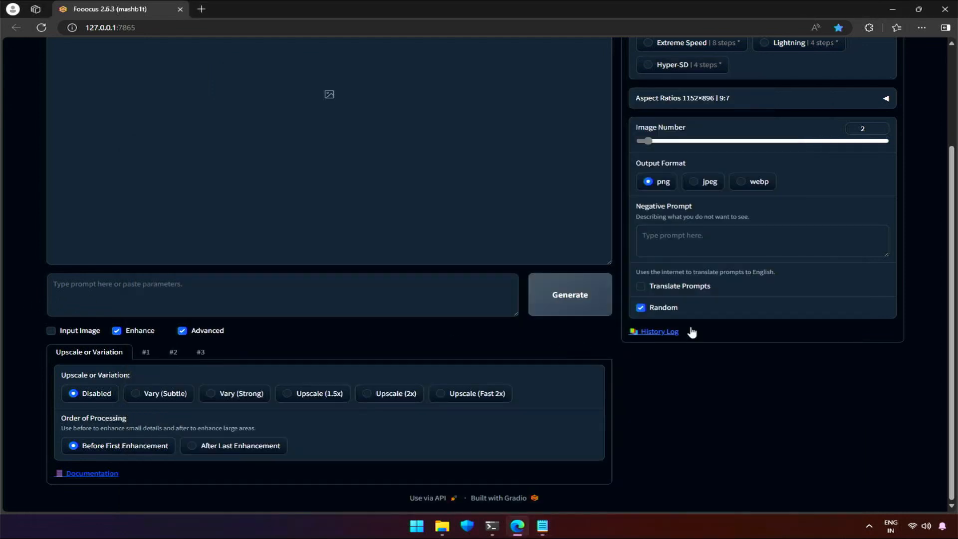
{"action": "mouse_move", "coordinate": [550, 510]}
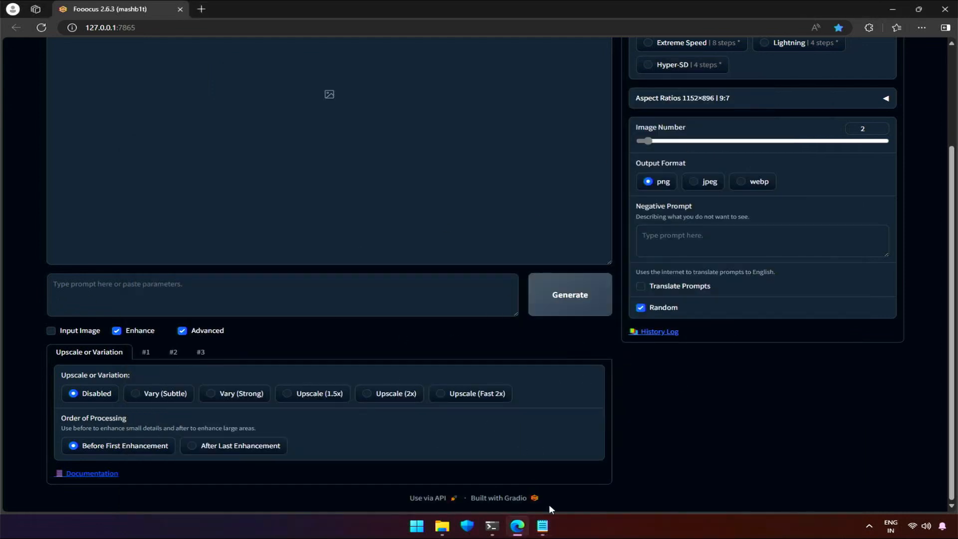
- Restore Notepad with en.json and select the Preview translation value
{"action": "left_click", "coordinate": [540, 529]}
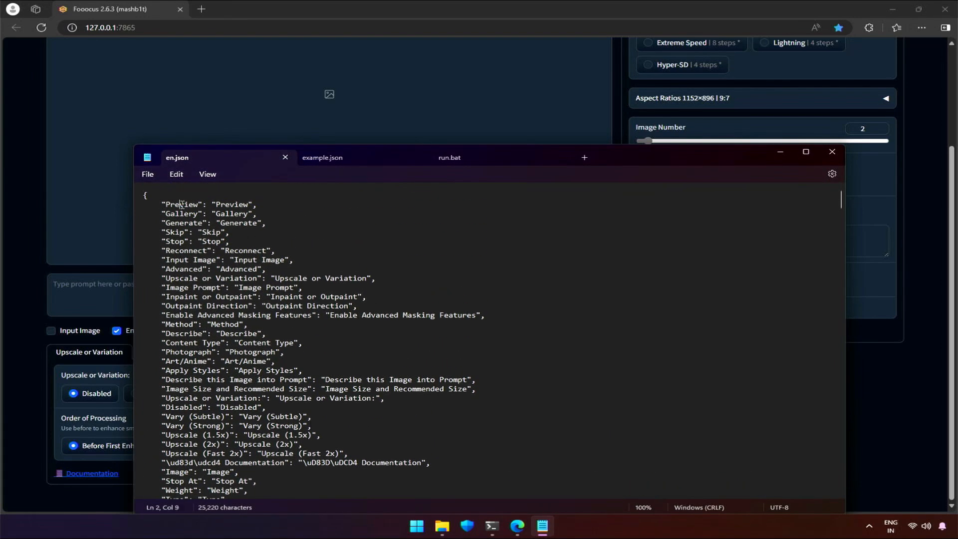
{"action": "double_click", "coordinate": [232, 203]}
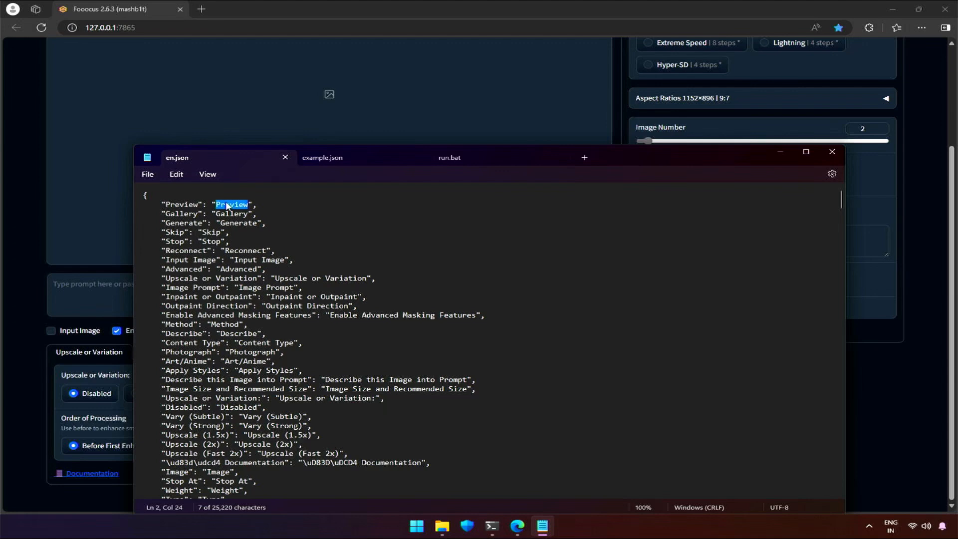
{"action": "mouse_move", "coordinate": [68, 230]}
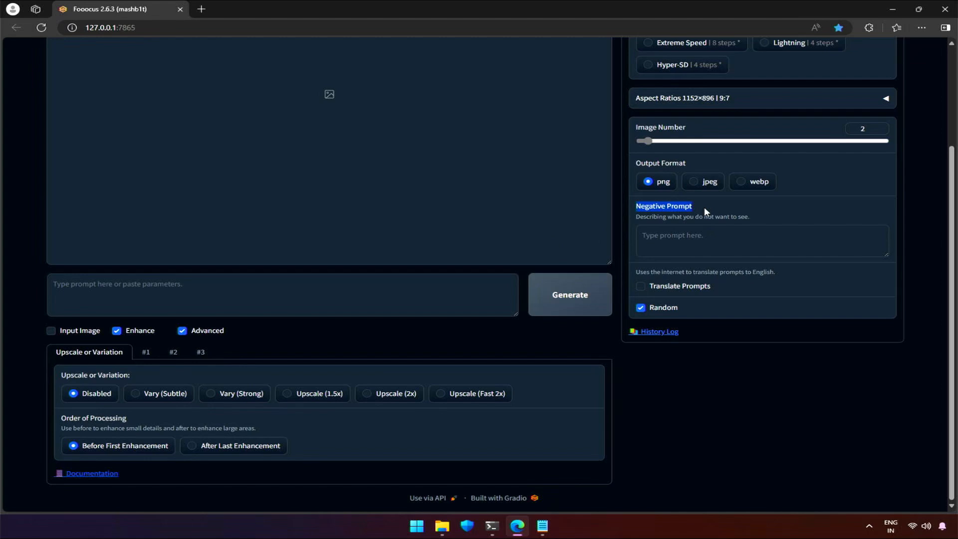
{"action": "mouse_move", "coordinate": [573, 481]}
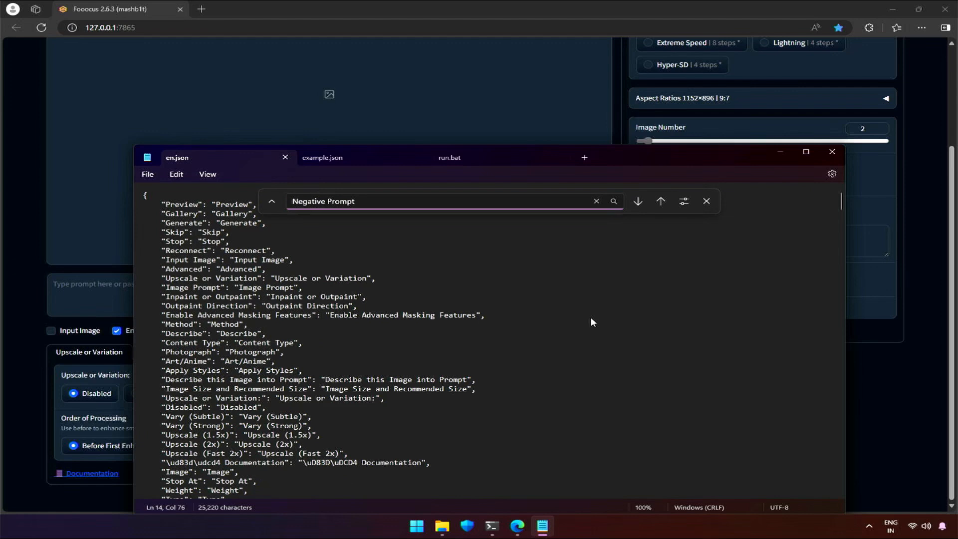
- Append "- changed" to the Negative Prompt value so it reads "Negative Prompt - changed"
{"action": "left_click", "coordinate": [636, 201]}
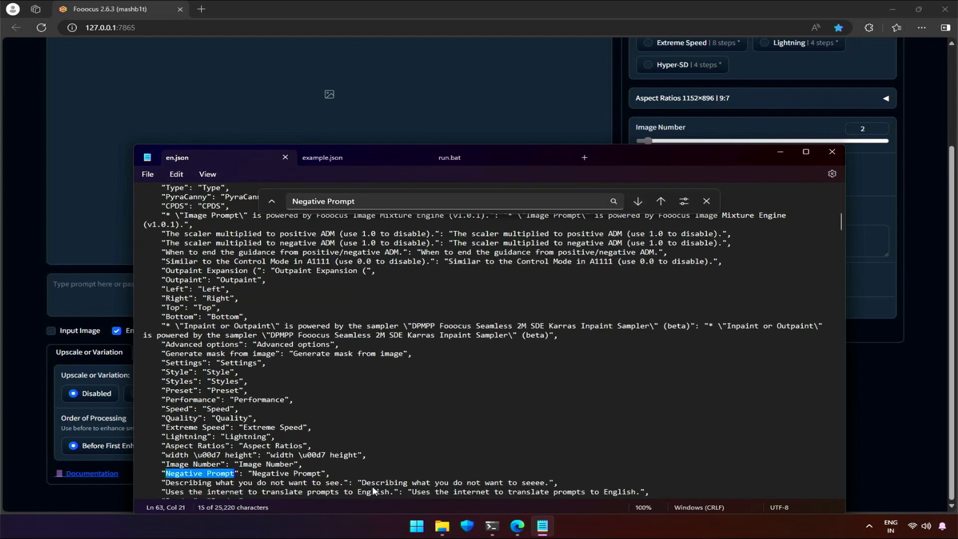
{"action": "scroll", "scroll_direction": "down", "scroll_amount": 3}
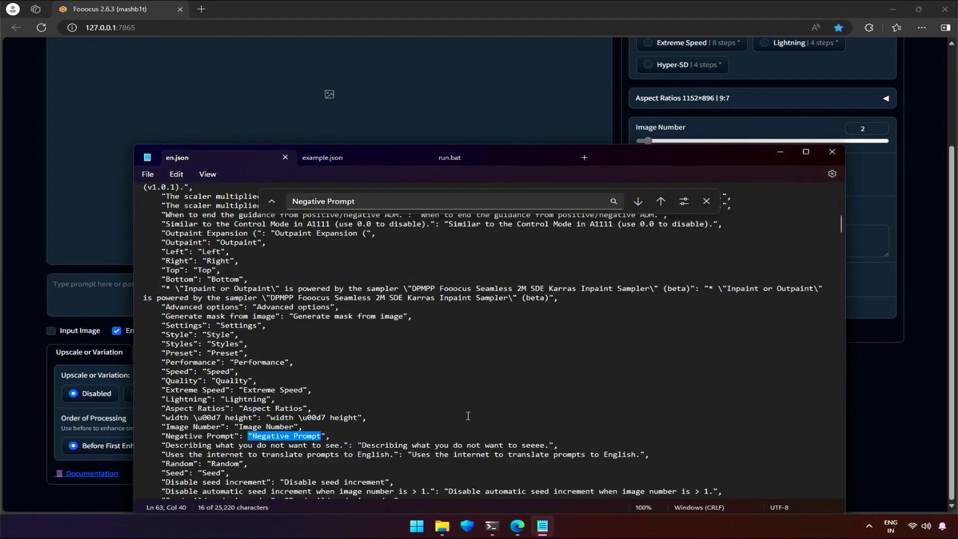
{"action": "type", "text": "- changed"}
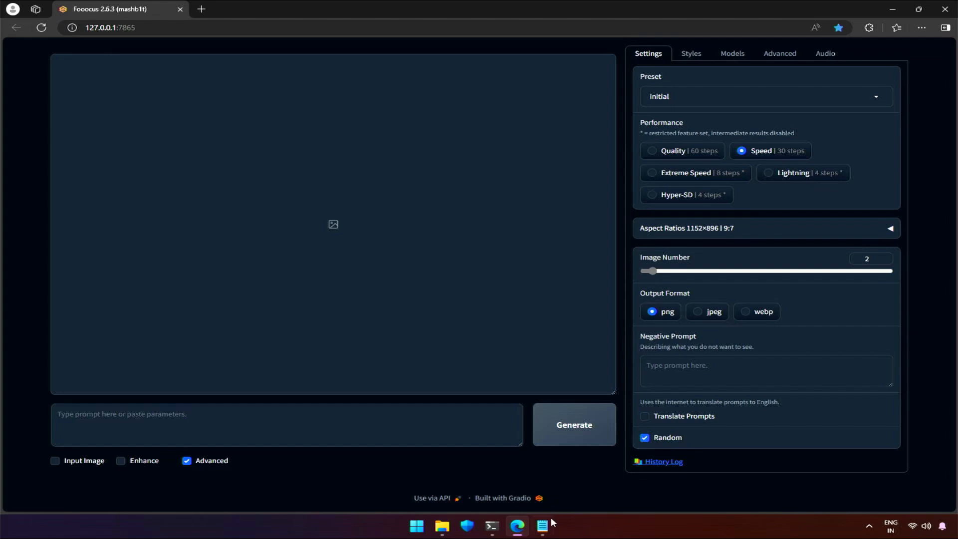
- Return to the language folder in File Explorer to check en.json's modified time
{"action": "left_click", "coordinate": [540, 526]}
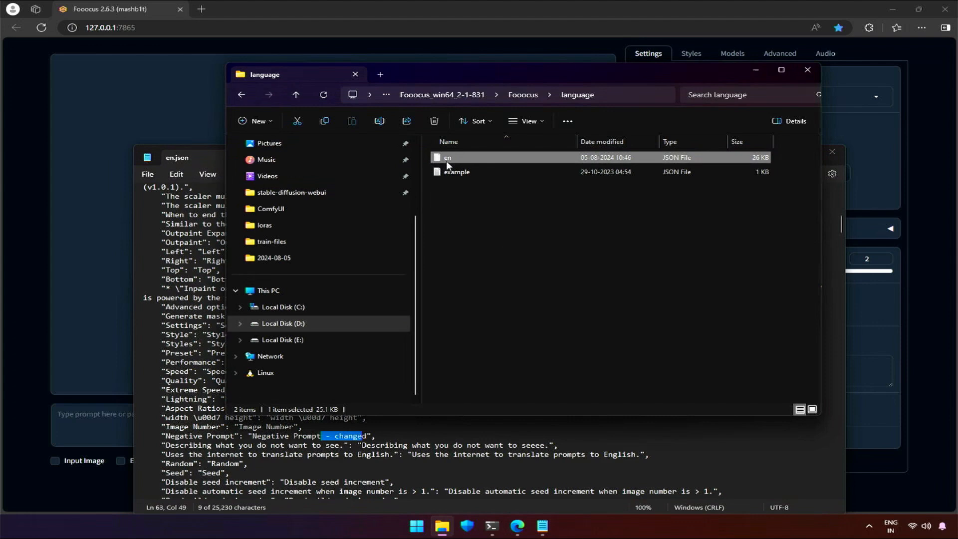
{"action": "mouse_move", "coordinate": [458, 164]}
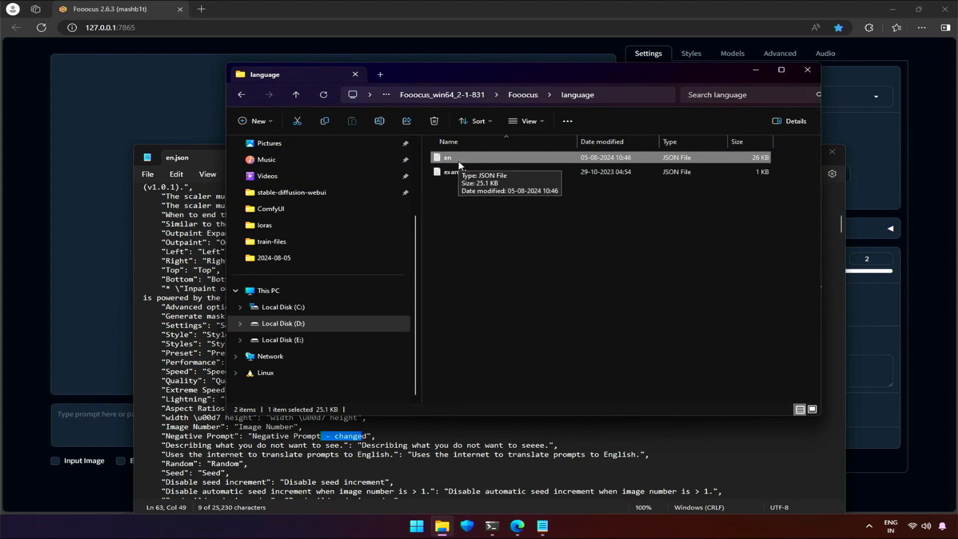
{"action": "mouse_move", "coordinate": [499, 344]}
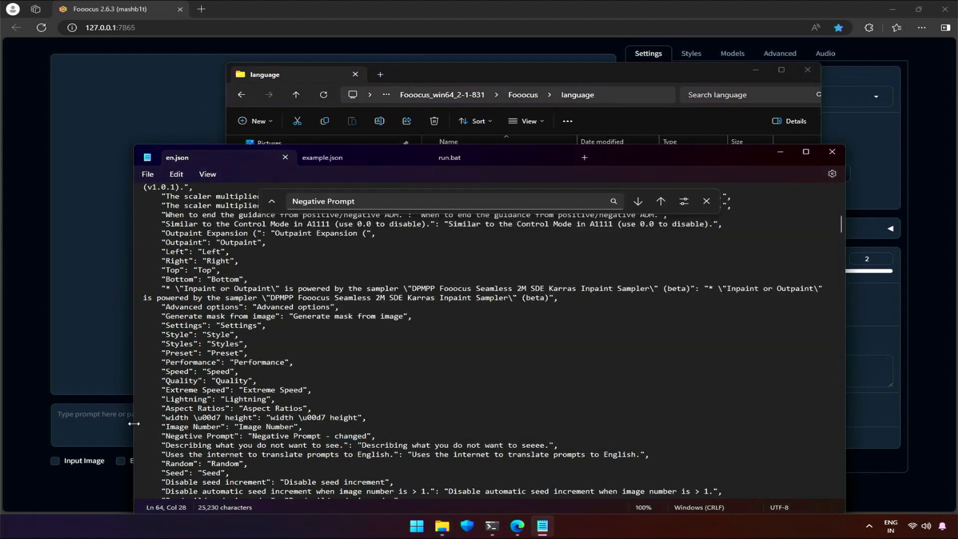
{"action": "left_click", "coordinate": [637, 201]}
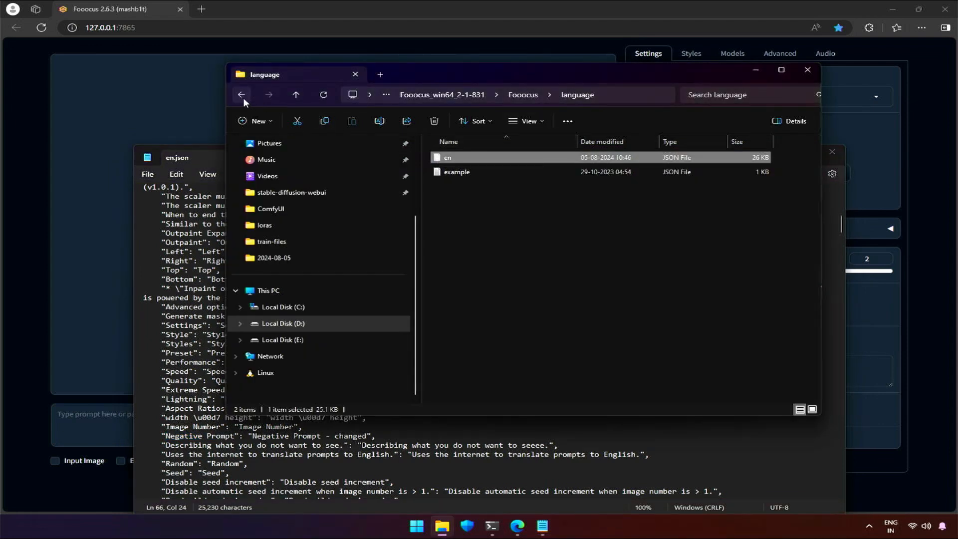
- Go up to the Fooocus install folder and open run.bat for editing in Notepad
{"action": "left_click", "coordinate": [241, 94]}
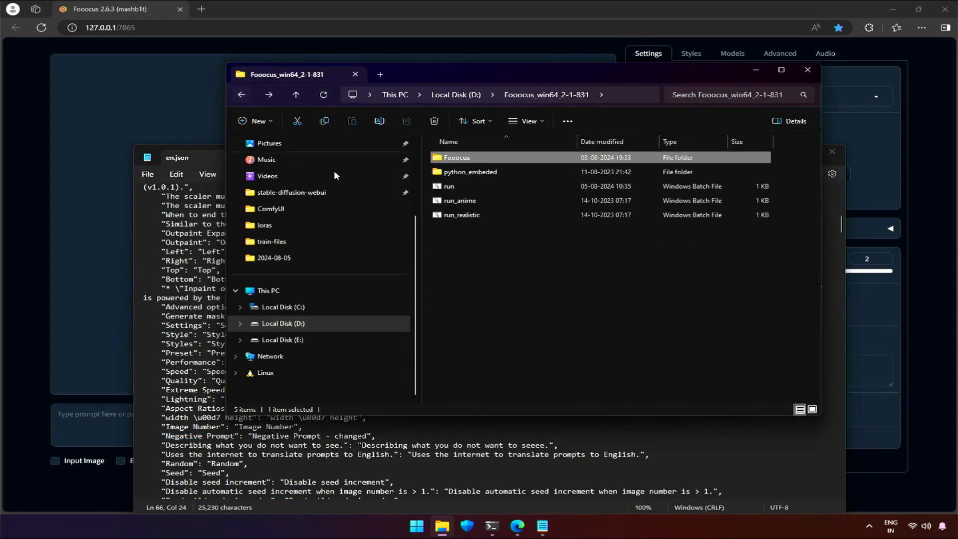
{"action": "left_click", "coordinate": [464, 187]}
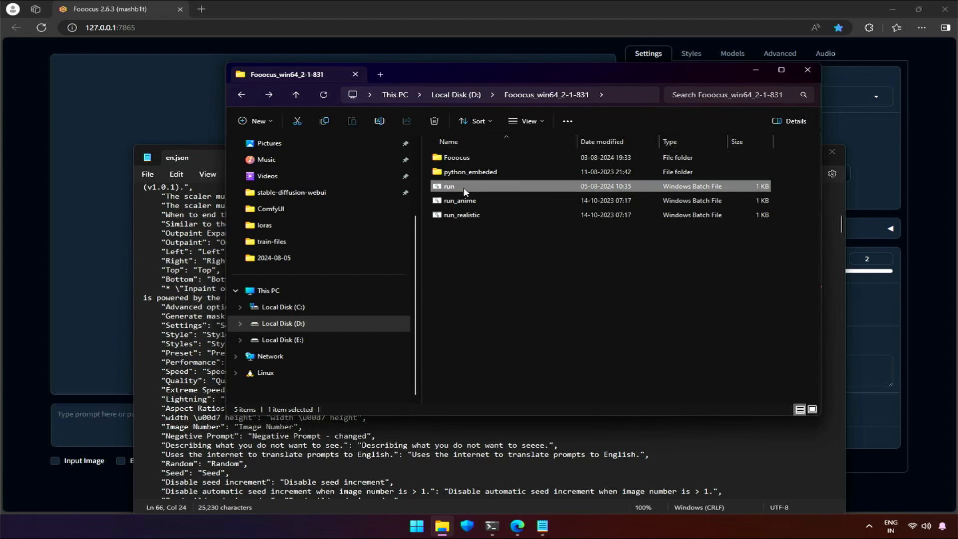
{"action": "right_click", "coordinate": [448, 185]}
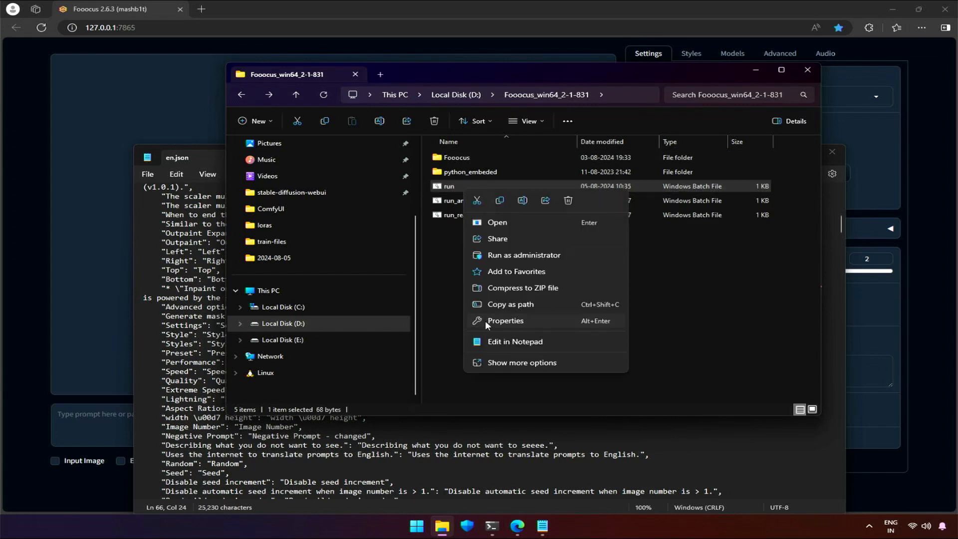
{"action": "left_click", "coordinate": [515, 341]}
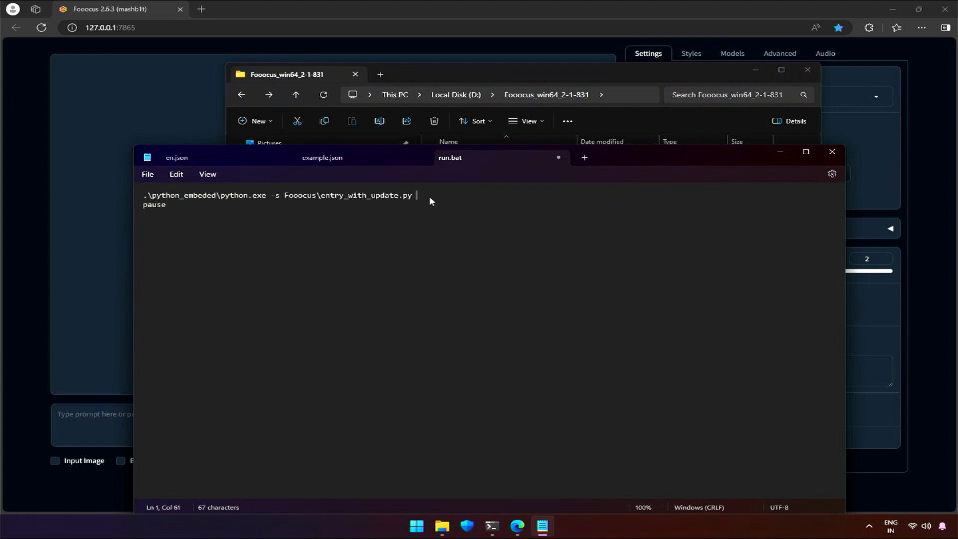
- Append "--language en" to the python entry_with_update.py launch line in run.bat
{"action": "type", "text": "--la"}
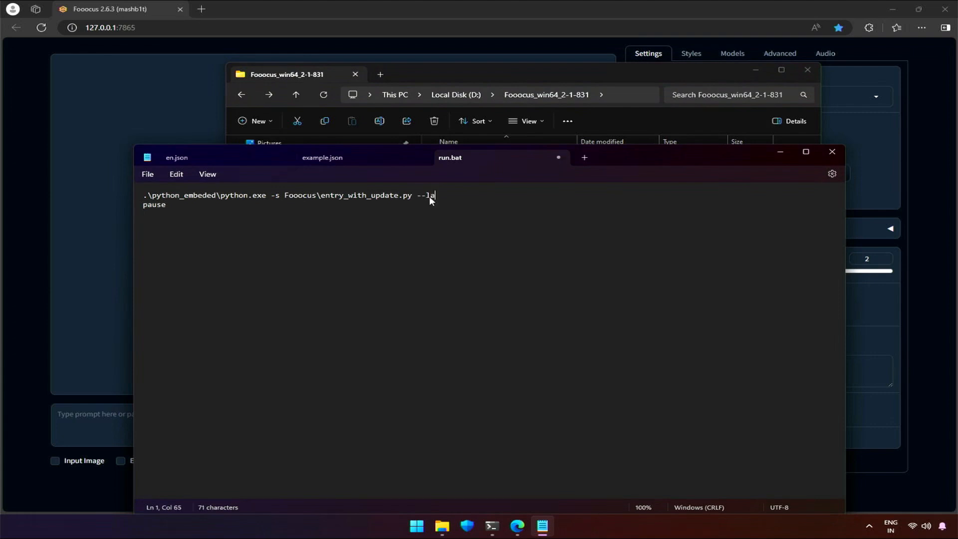
{"action": "type", "text": "n"}
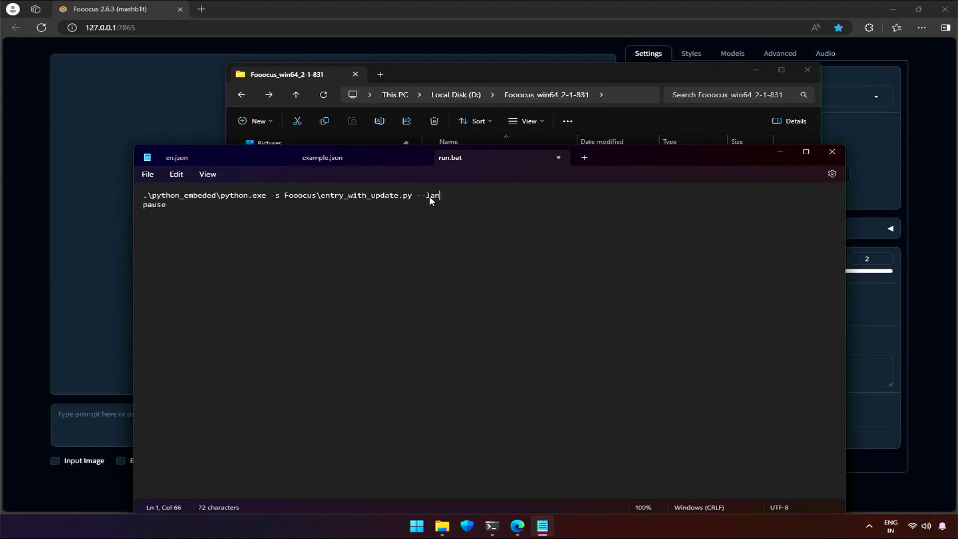
{"action": "type", "text": "guag"}
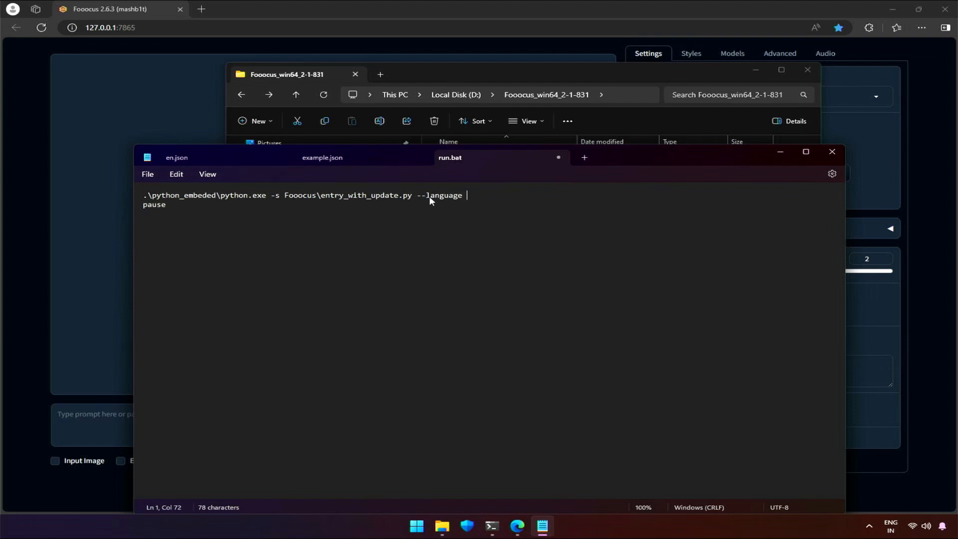
{"action": "type", "text": "en"}
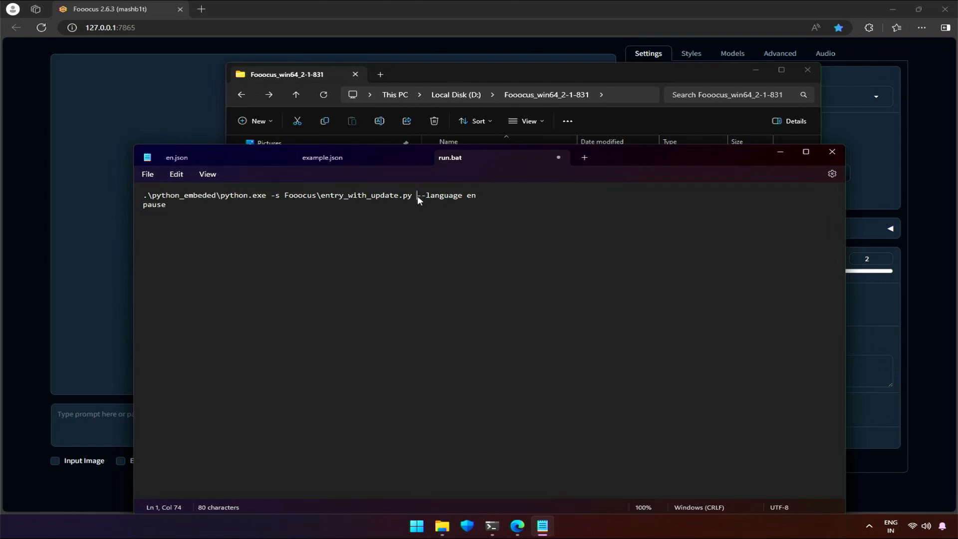
{"action": "double_click", "coordinate": [438, 194]}
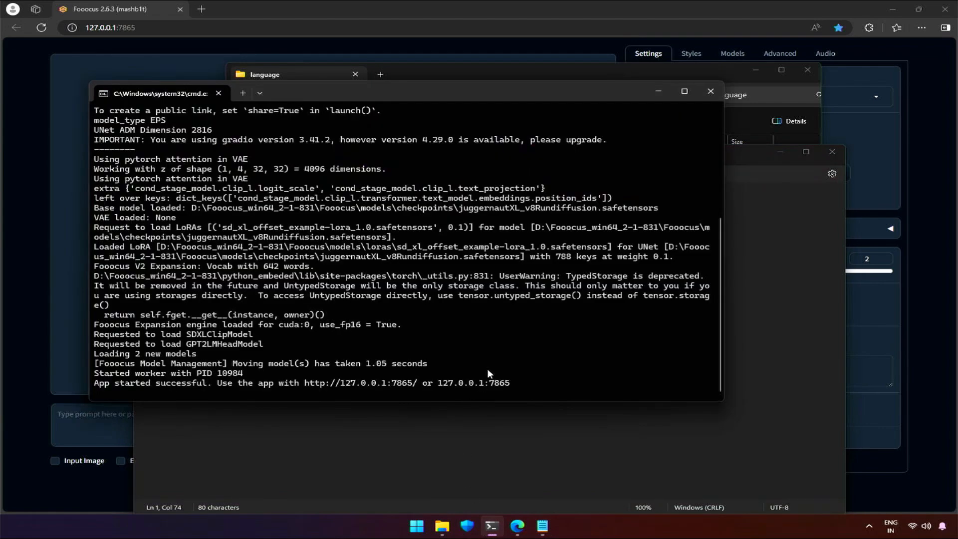
- Stop the Fooocus server with Ctrl+C, confirm with y, and answer the Edge permission prompt
{"action": "key", "text": "ctrl+c"}
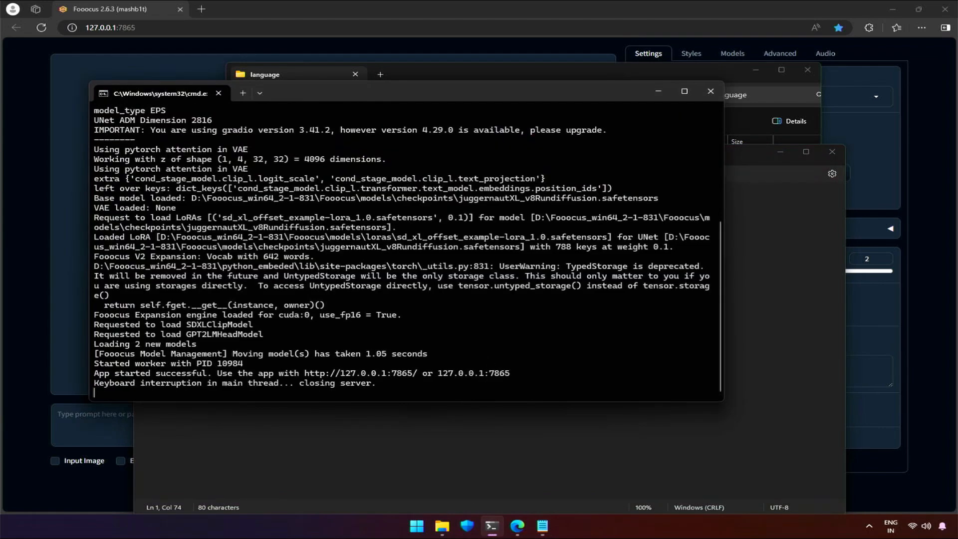
{"action": "type", "text": "y"}
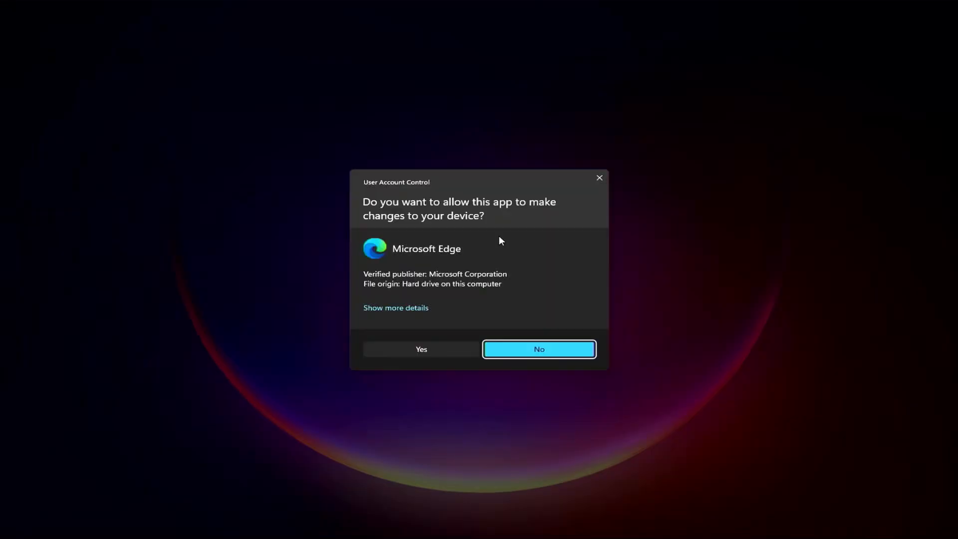
{"action": "left_click", "coordinate": [538, 349]}
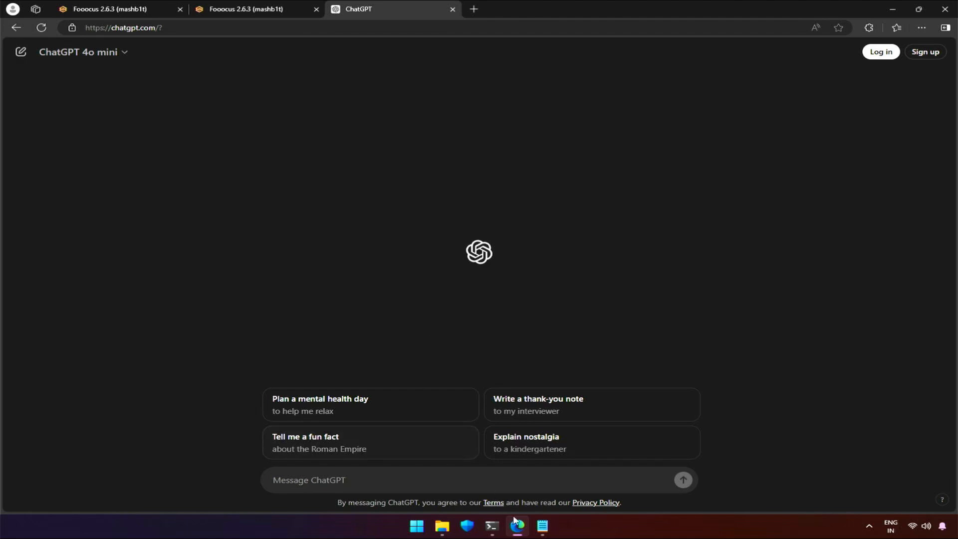
- Ask ChatGPT to change the values of the pasted JSON data into Chinese and send it
{"action": "left_click", "coordinate": [540, 529]}
{"action": "type", "text": "Pleas"}
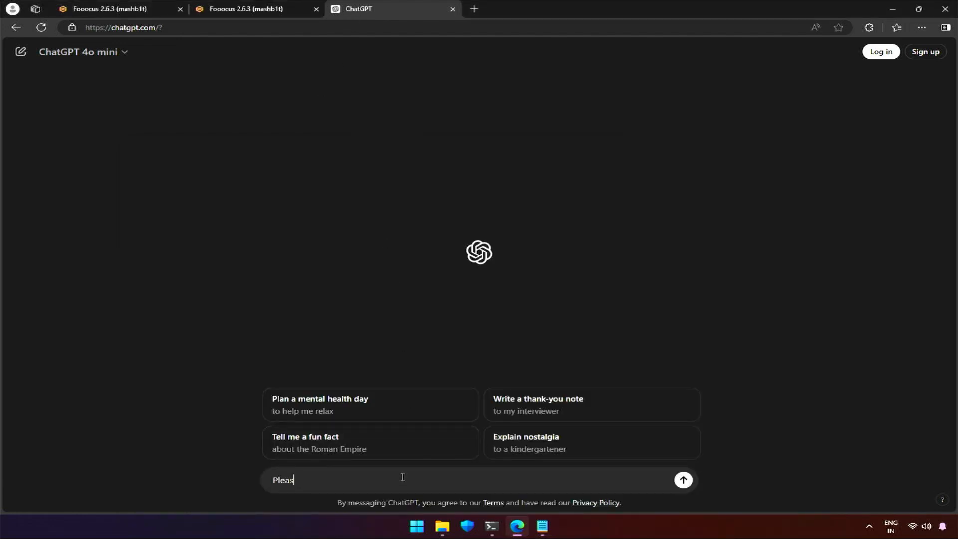
{"action": "type", "text": "e change the value"}
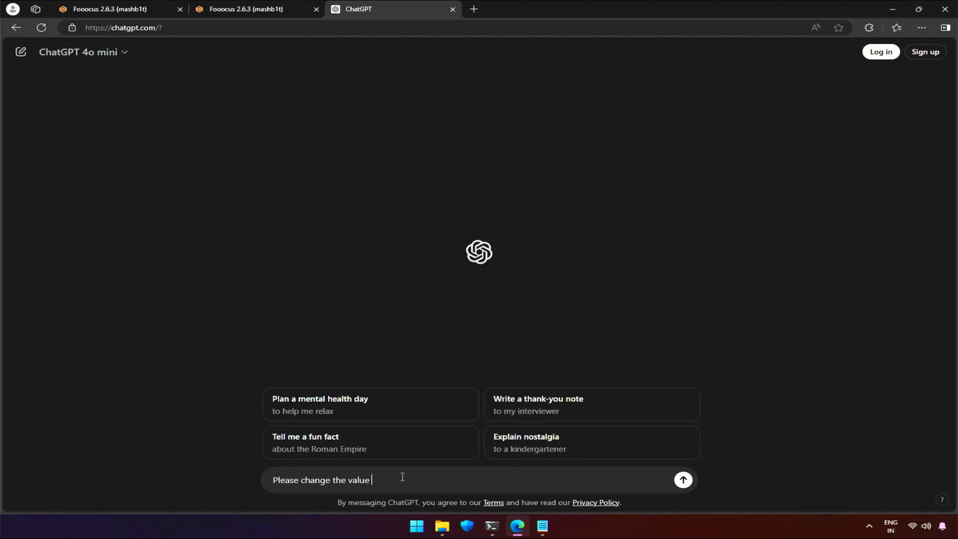
{"action": "type", "text": "if this json data into chineese text"}
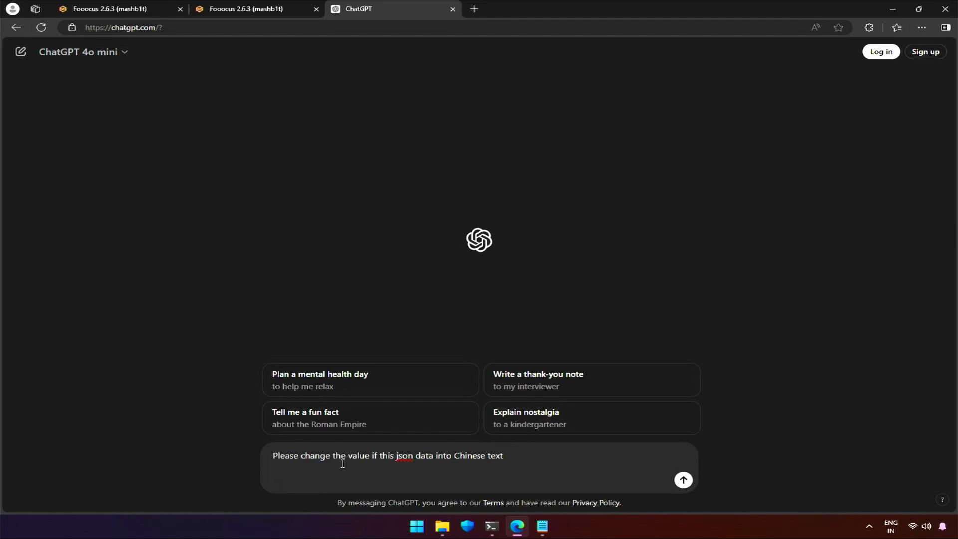
{"action": "left_click", "coordinate": [682, 480]}
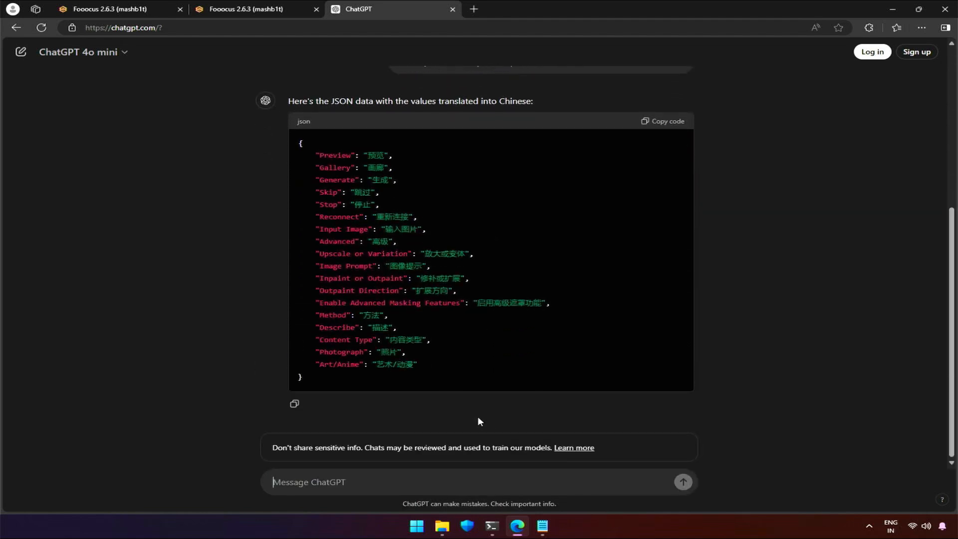
- Select the Chinese-translated JSON entries in the reply and switch back to en.json
{"action": "scroll", "scroll_direction": "up", "scroll_amount": 3}
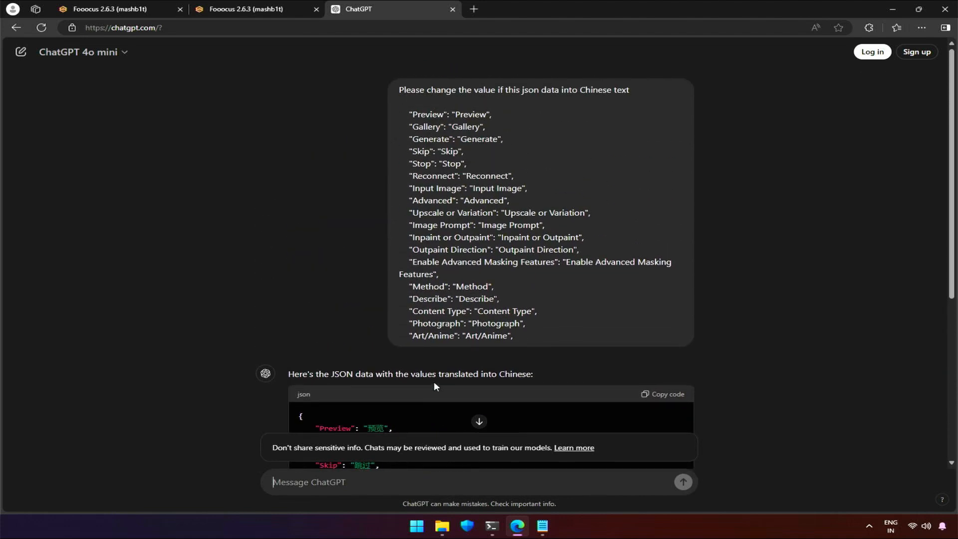
{"action": "mouse_move", "coordinate": [428, 118]}
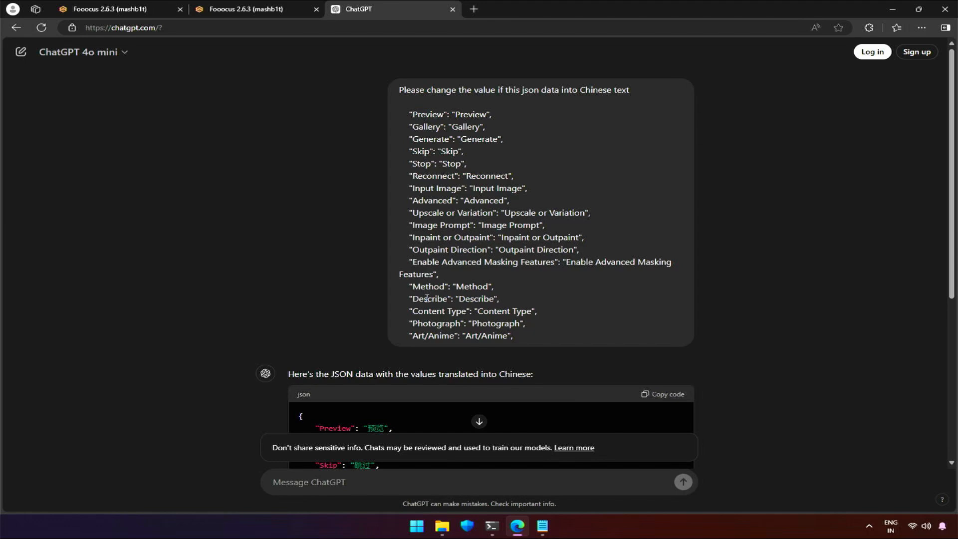
{"action": "mouse_move", "coordinate": [344, 288]}
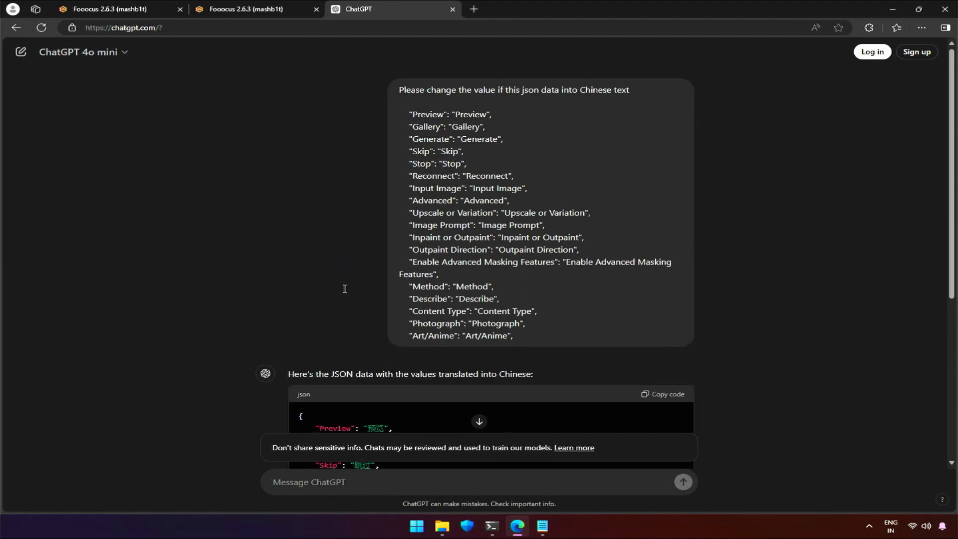
{"action": "left_click_drag", "start_coordinate": [408, 114], "coordinate": [439, 273]}
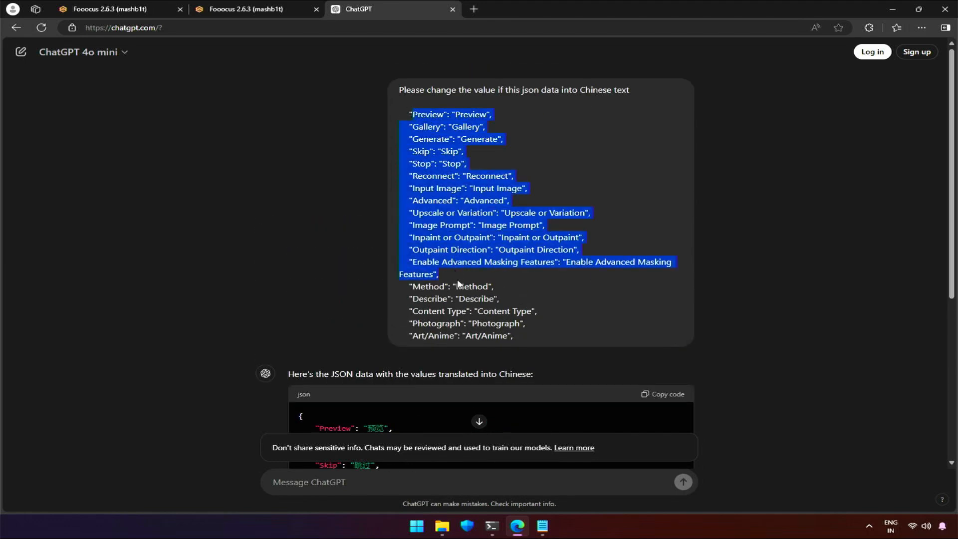
{"action": "scroll", "scroll_direction": "down", "scroll_amount": 3}
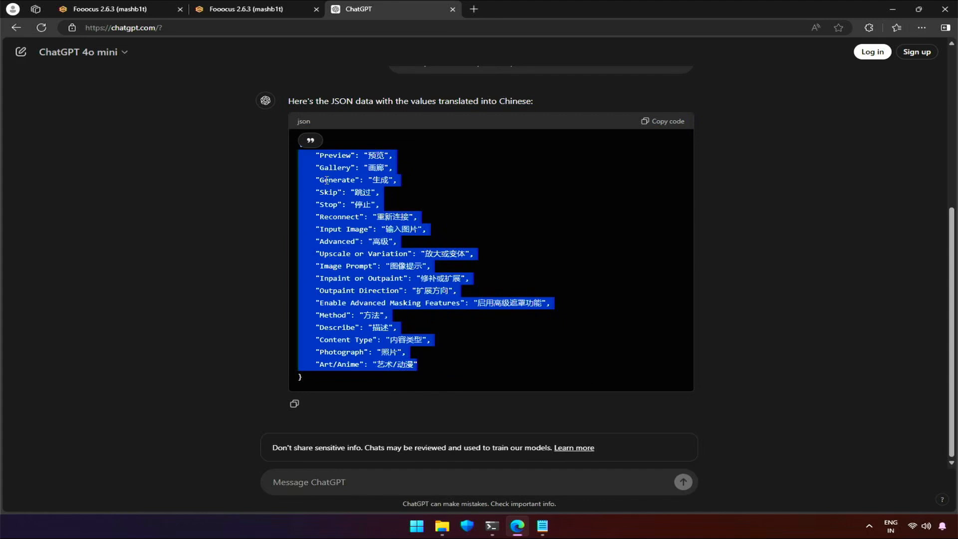
{"action": "left_click", "coordinate": [541, 526]}
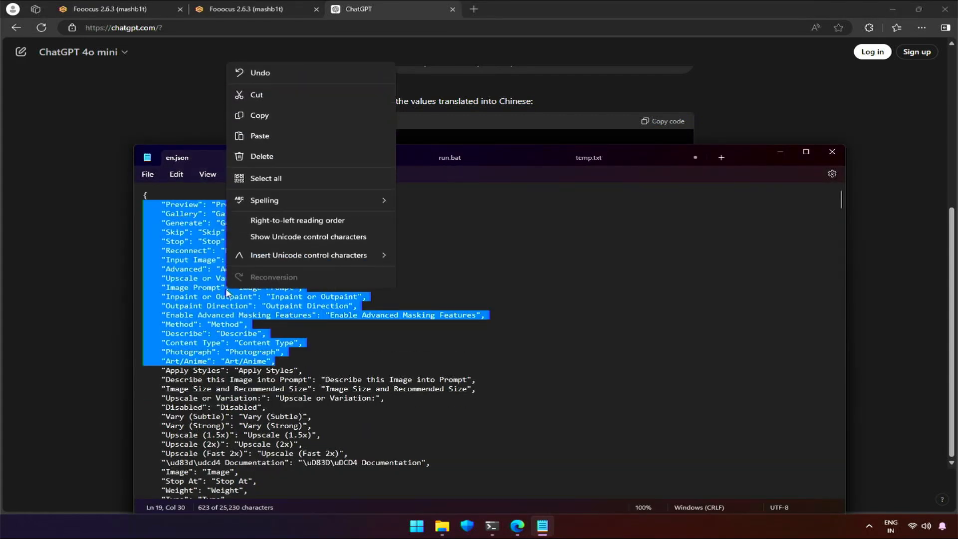
- Paste the Chinese entries over the first block of selected lines in en.json
{"action": "left_click", "coordinate": [259, 136]}
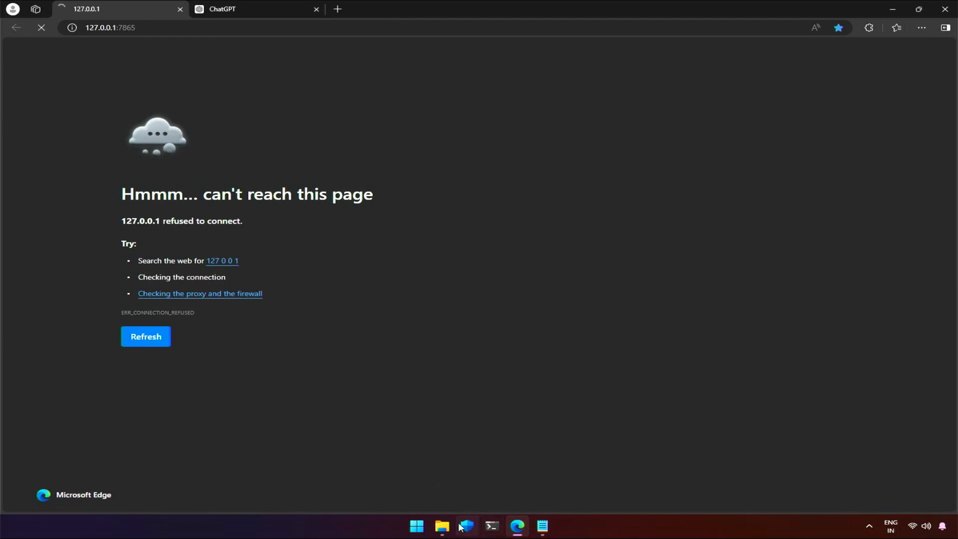
- Load the restarted Fooocus page at 127.0.0.1:7865 and return to en.json in Notepad
{"action": "left_click", "coordinate": [492, 530]}
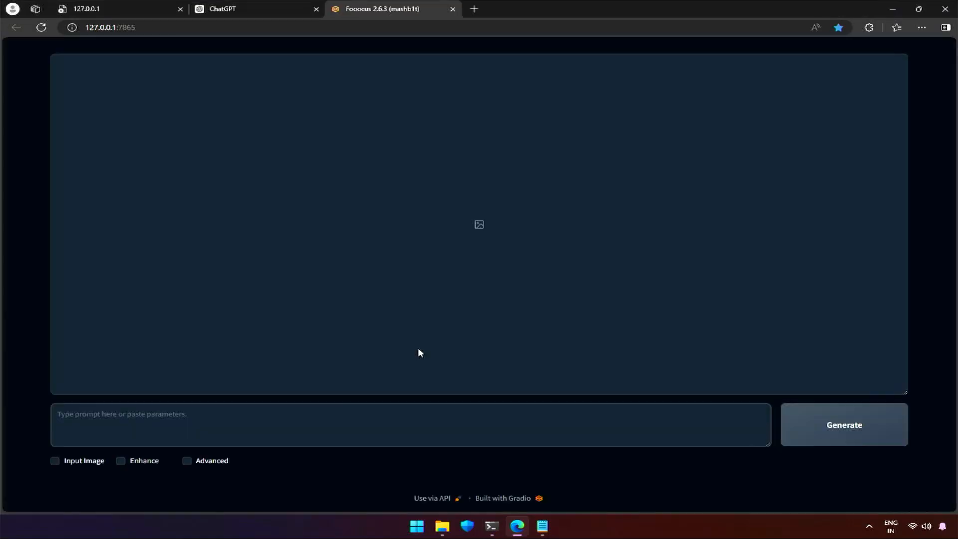
{"action": "left_click", "coordinate": [540, 526]}
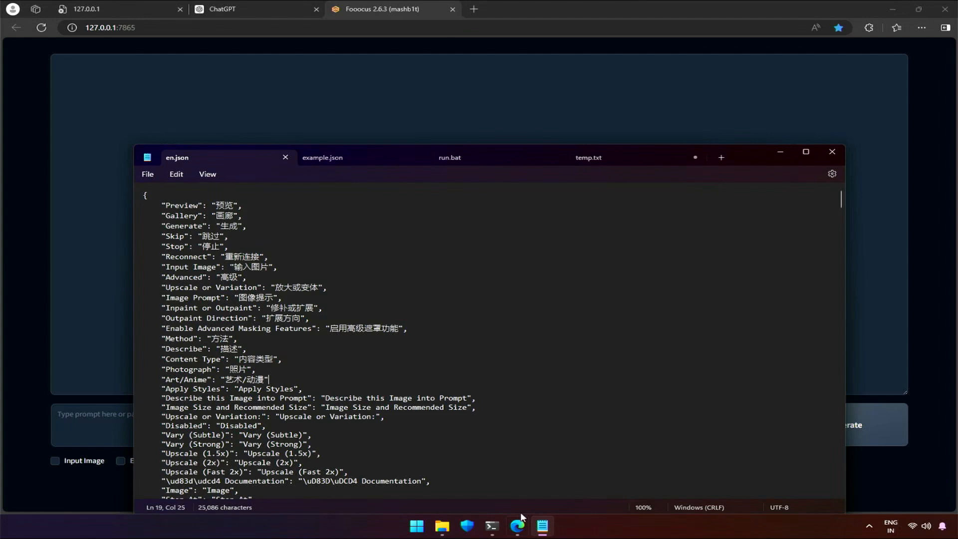
{"action": "double_click", "coordinate": [190, 268]}
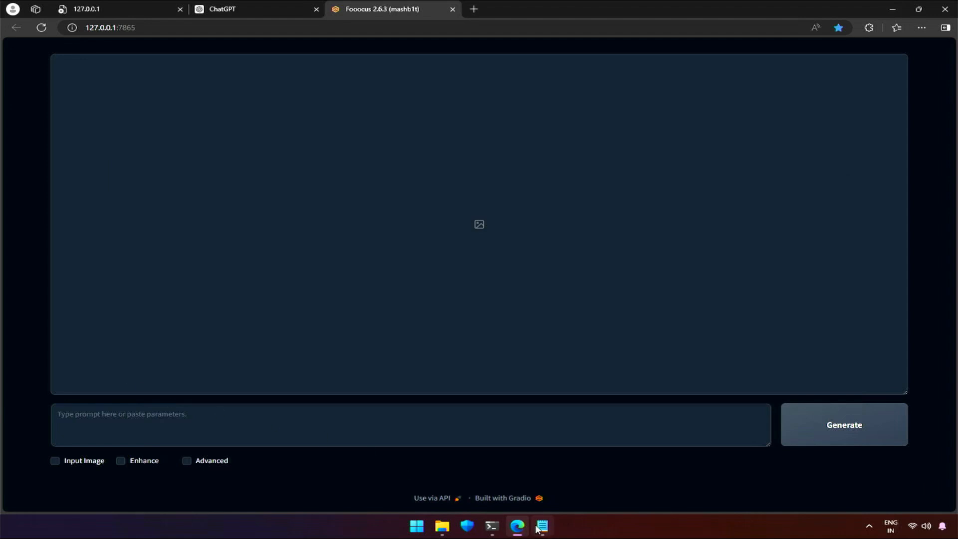
{"action": "left_click", "coordinate": [541, 525]}
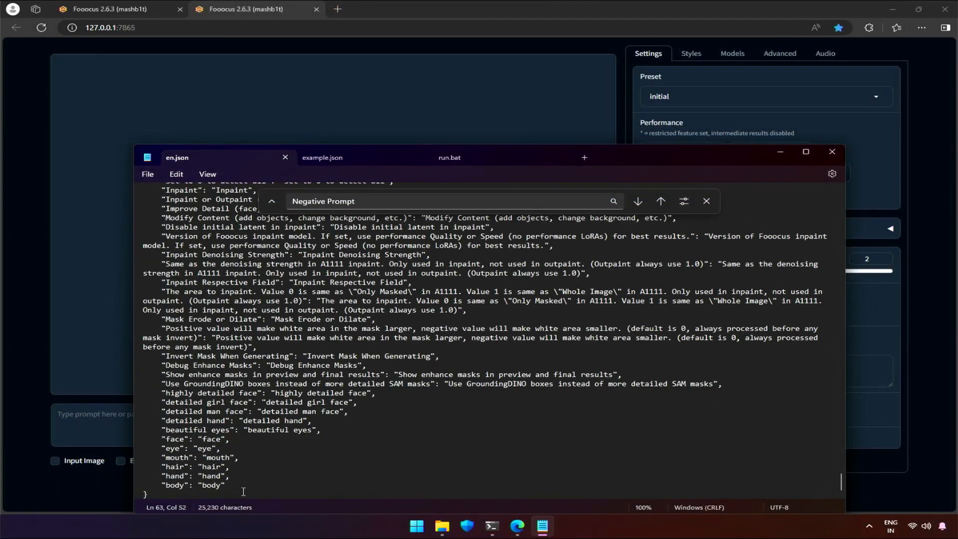
- Find the Negative Prompt label in en.json using Ctrl+F
{"action": "left_click", "coordinate": [233, 485]}
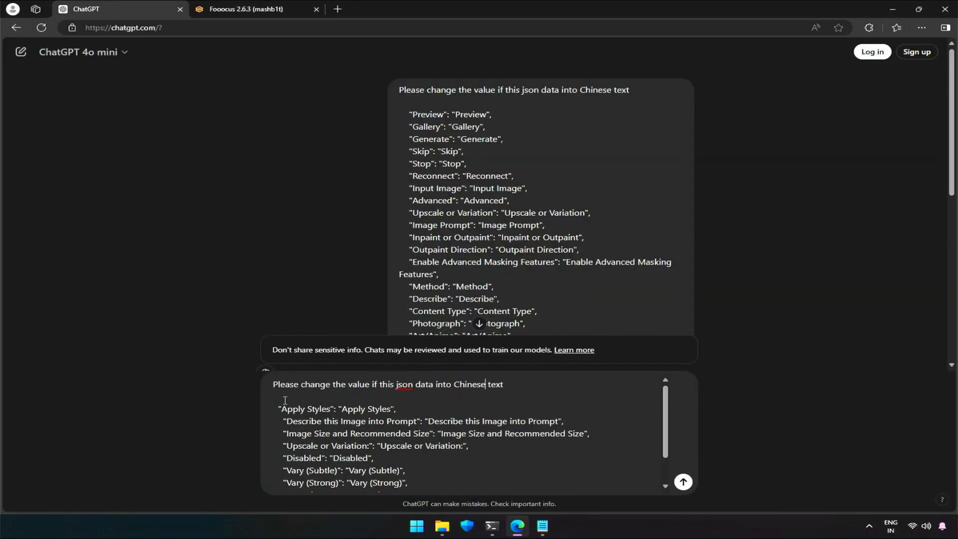
- Change the ChatGPT request to translate the next label block into Hindi and send it
{"action": "type", "text": "hindi"}
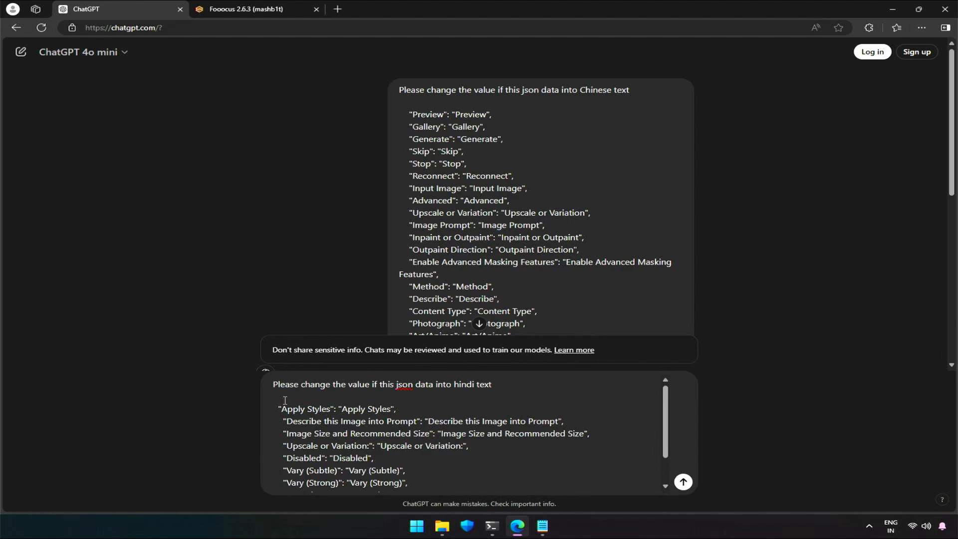
{"action": "left_click", "coordinate": [683, 482]}
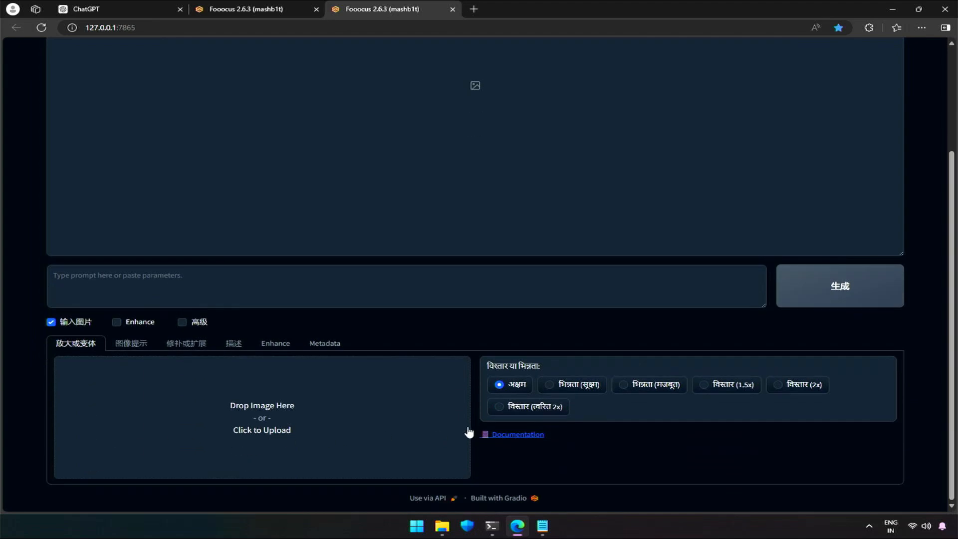
- Set run.bat's --language flag from en to cn
{"action": "left_click", "coordinate": [540, 526]}
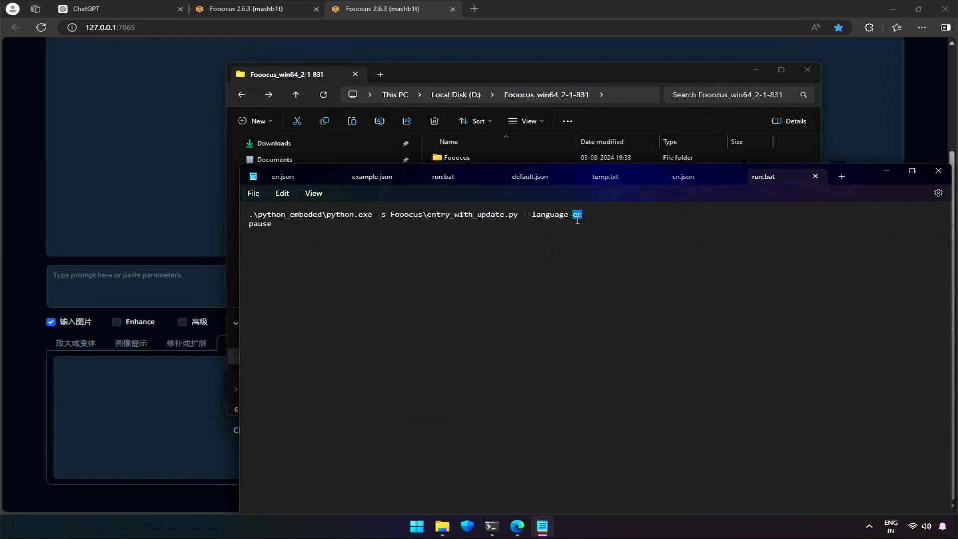
{"action": "type", "text": "cn"}
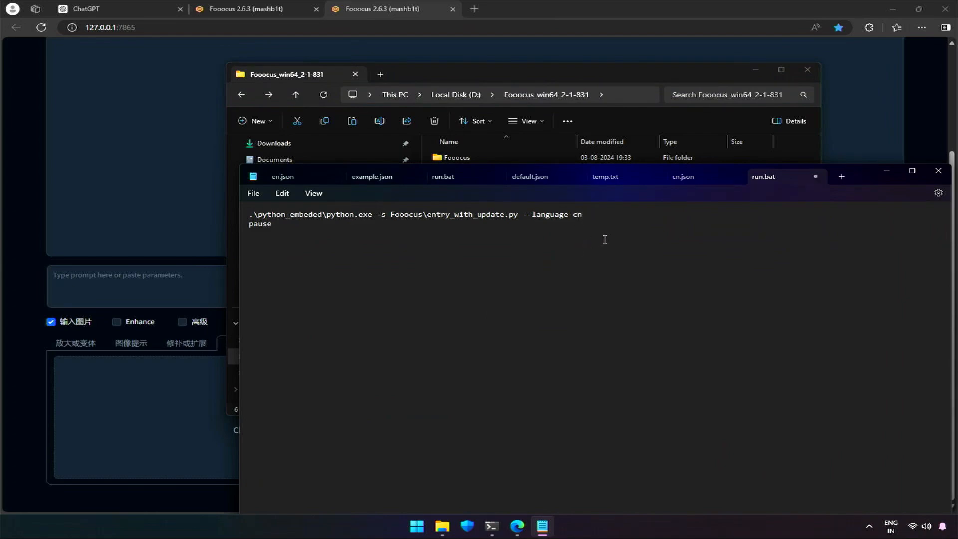